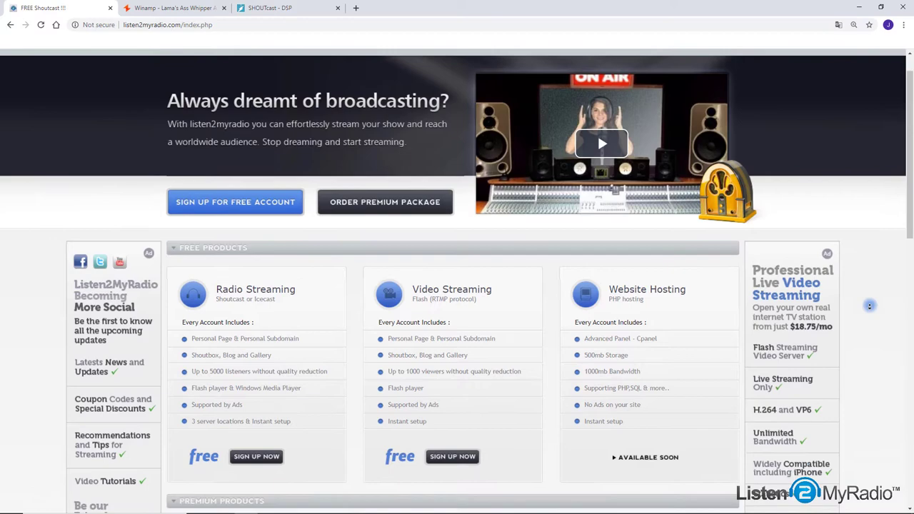
# Review the Listen2MyRadio free and premium packages down to the footer, then go to Winamp's site
pyautogui.scroll(-3)
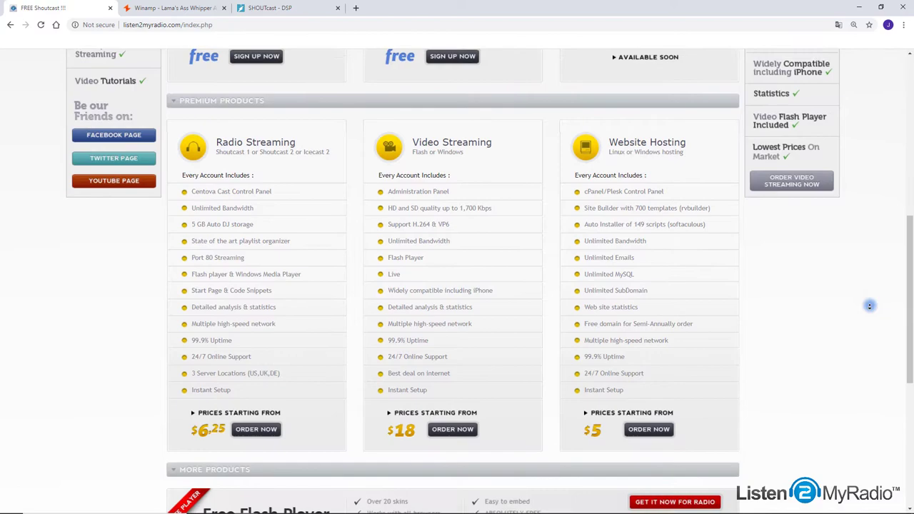
pyautogui.scroll(-3)
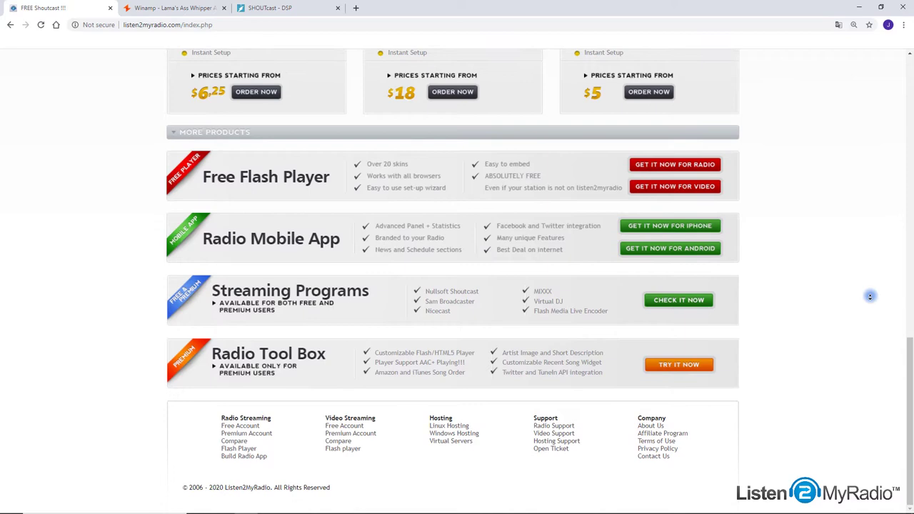
pyautogui.click(175, 7)
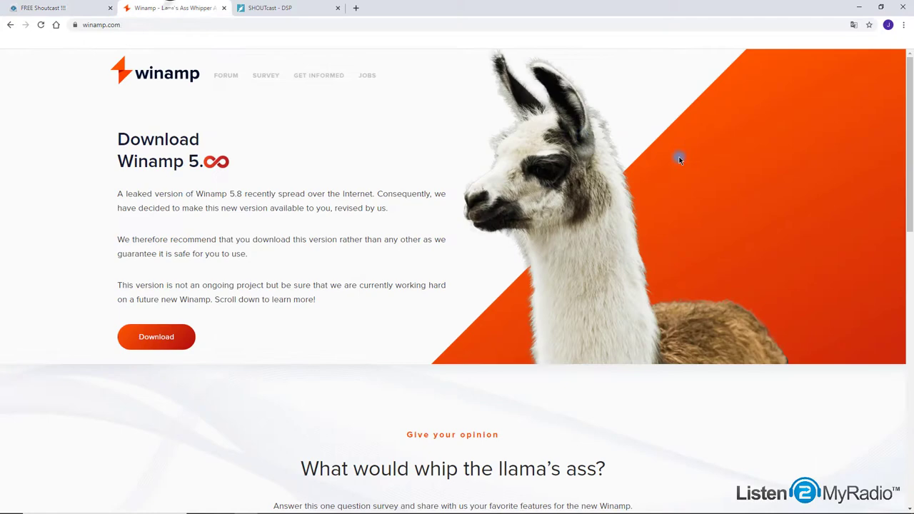
# Download the Winamp 5.8 installer from winamp.com, then go to the SHOUTcast DSP page
pyautogui.scroll(-3)
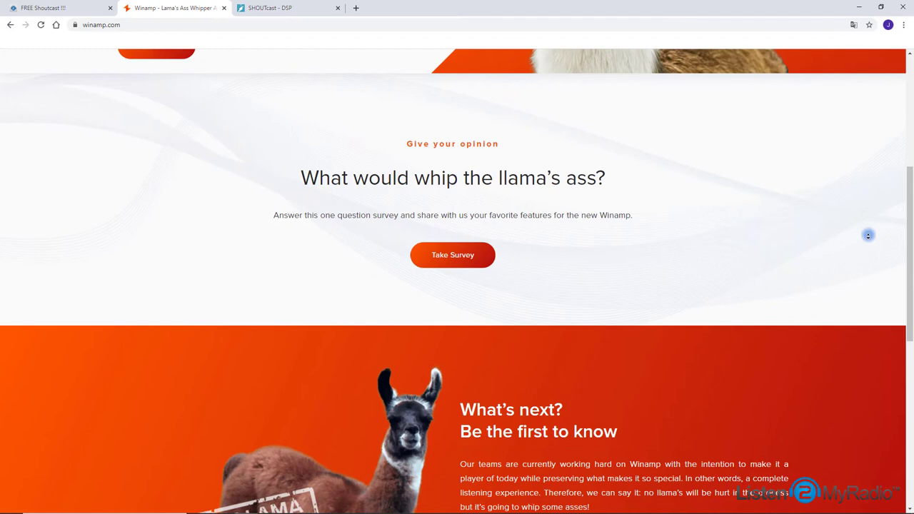
pyautogui.scroll(-3)
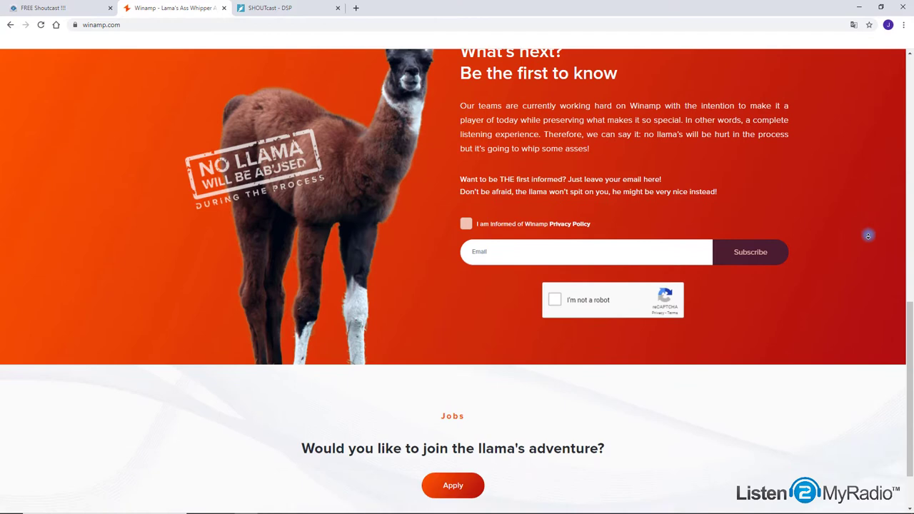
pyautogui.scroll(3)
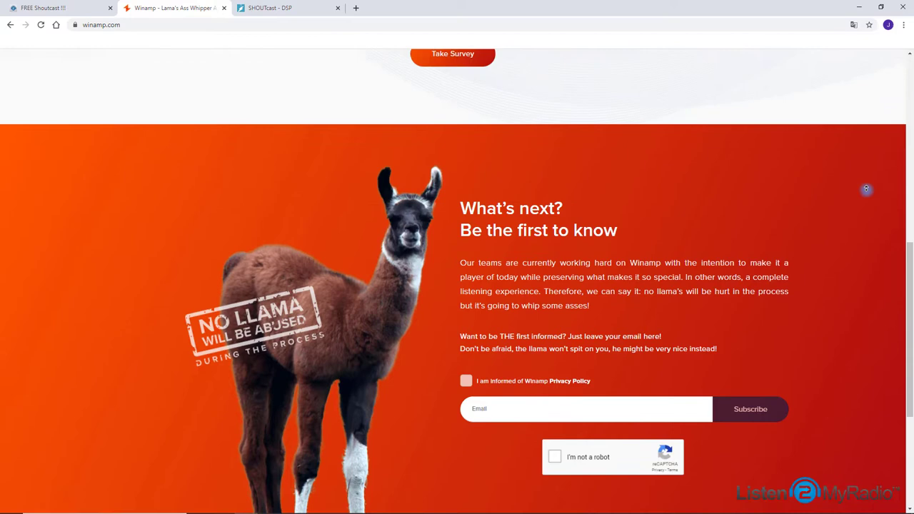
pyautogui.scroll(3)
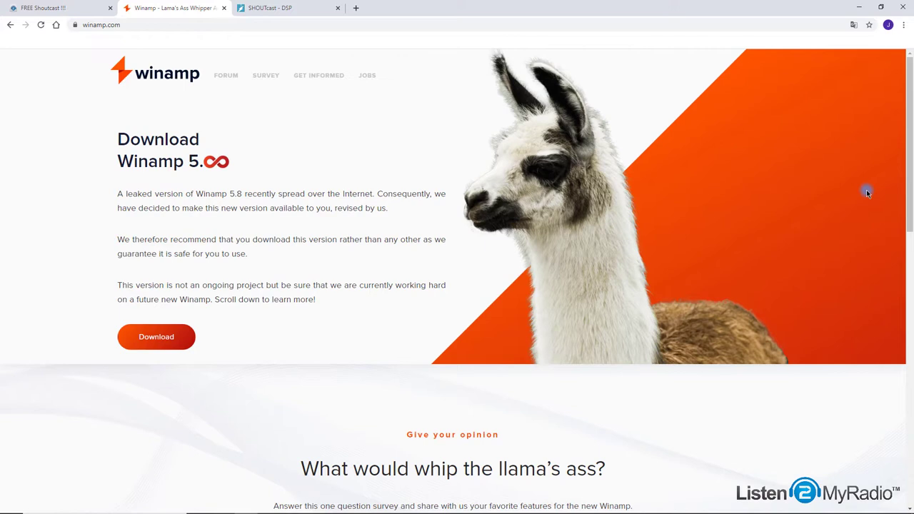
pyautogui.click(155, 337)
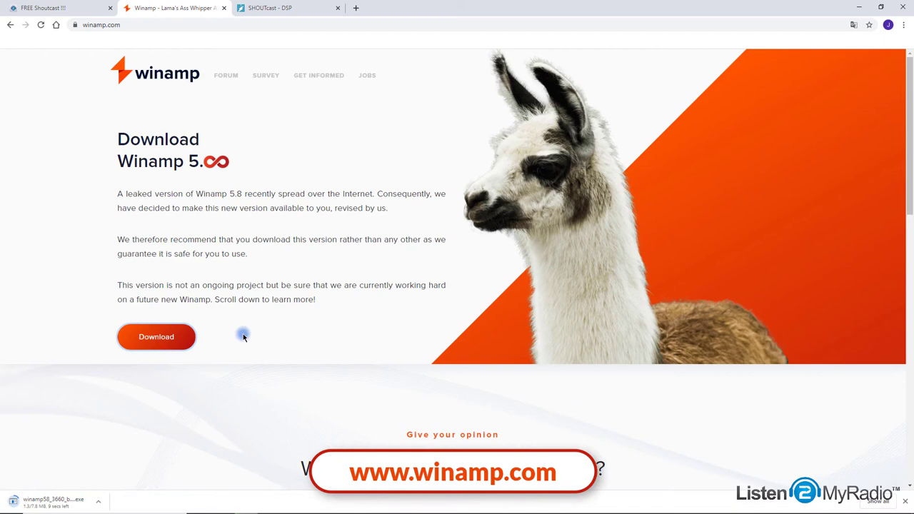
pyautogui.click(271, 8)
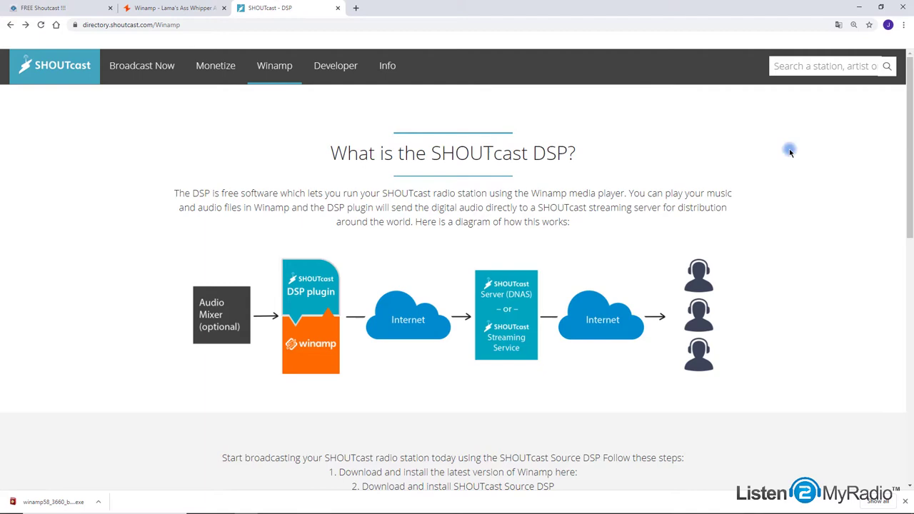
pyautogui.scroll(-3)
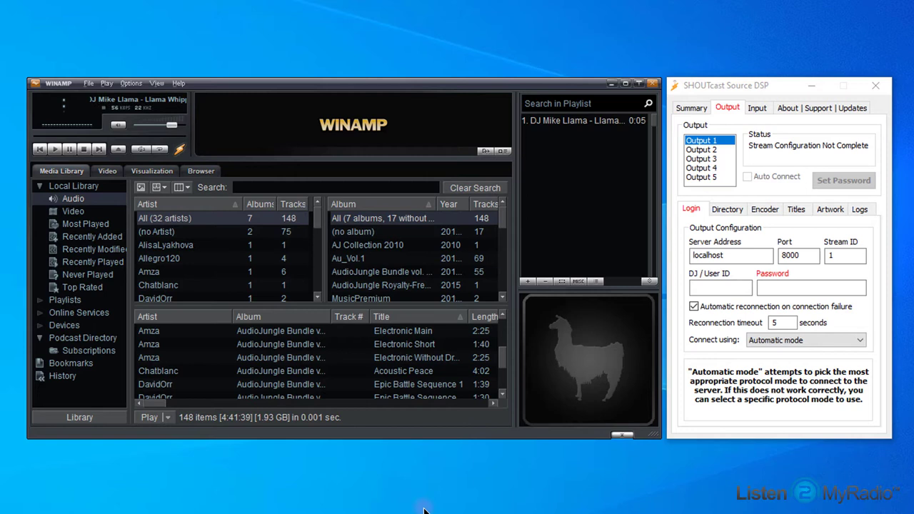
# Open Winamp Preferences with Ctrl+P to reach the SHOUTcast Source DSP plugin
pyautogui.press('ctrl+p')
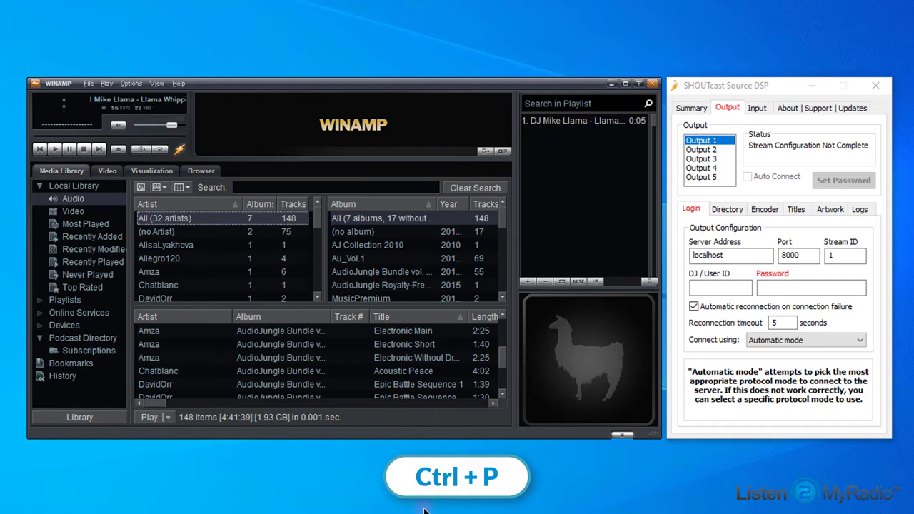
pyautogui.press('ctrl+p')
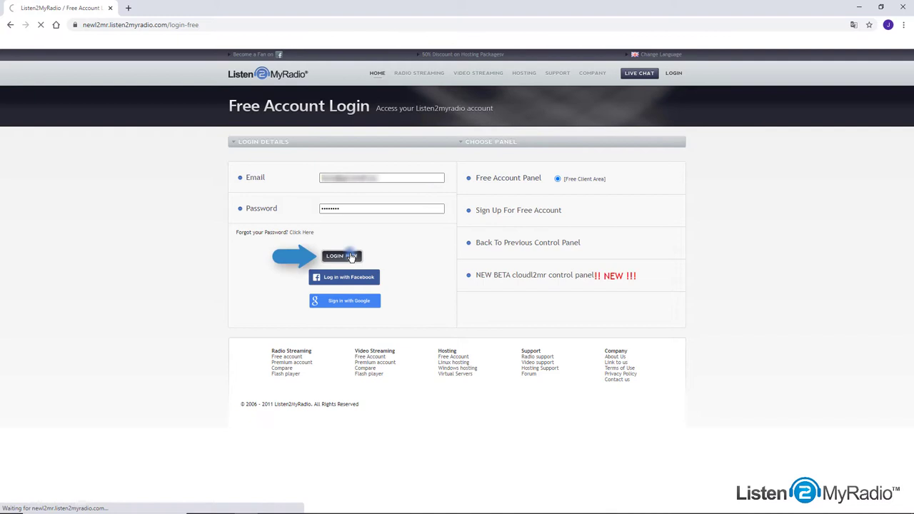
# Submit the Free Account Login to enter the Listen2MyRadio control panel
pyautogui.click(341, 256)
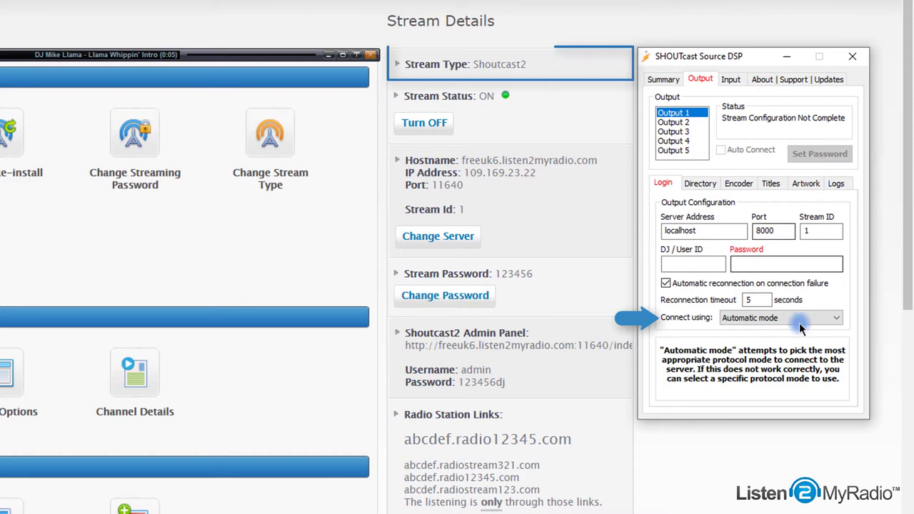
pyautogui.click(778, 317)
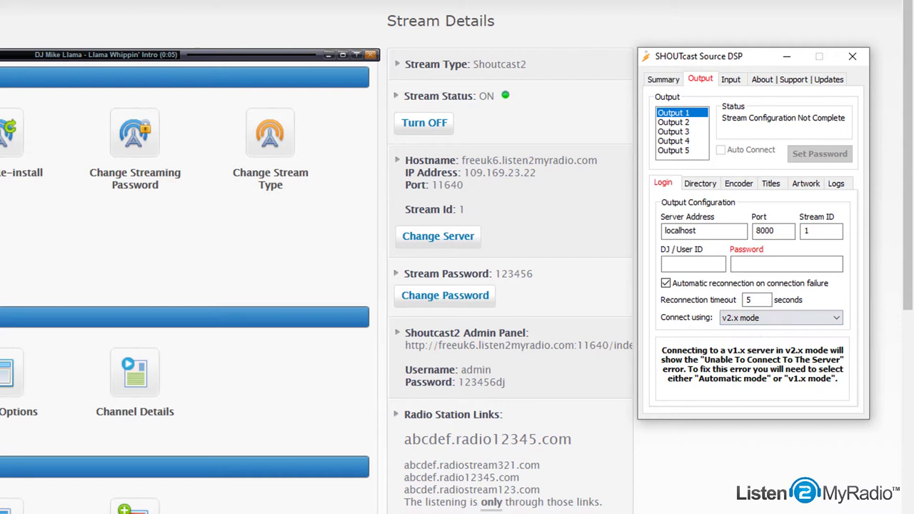
pyautogui.click(785, 264)
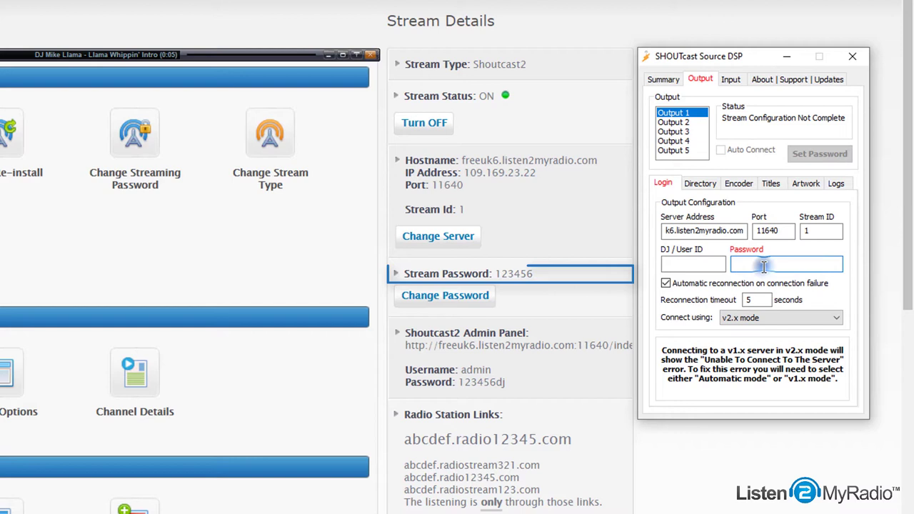
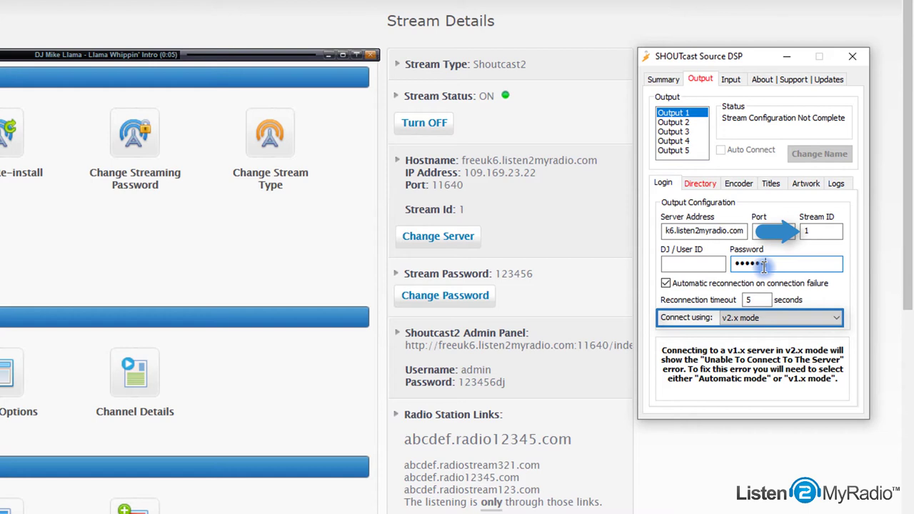
pyautogui.click(700, 183)
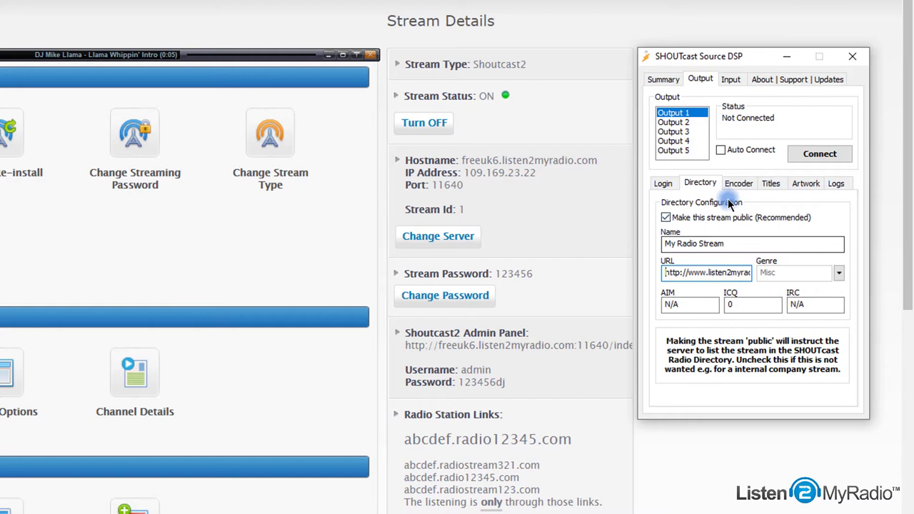
# Choose MP3 Encoder on the Encoder tab at 128kbps, 44100Hz, Stereo
pyautogui.click(738, 183)
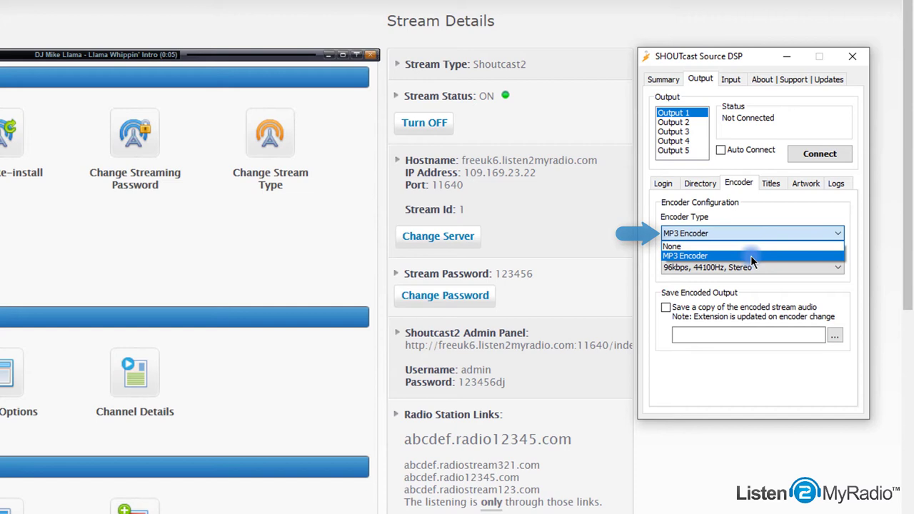
pyautogui.click(751, 266)
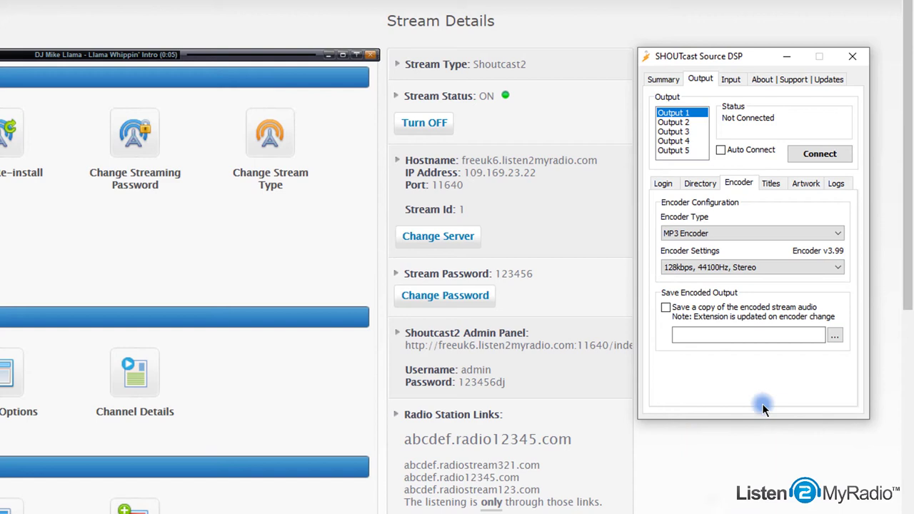
pyautogui.moveTo(763, 387)
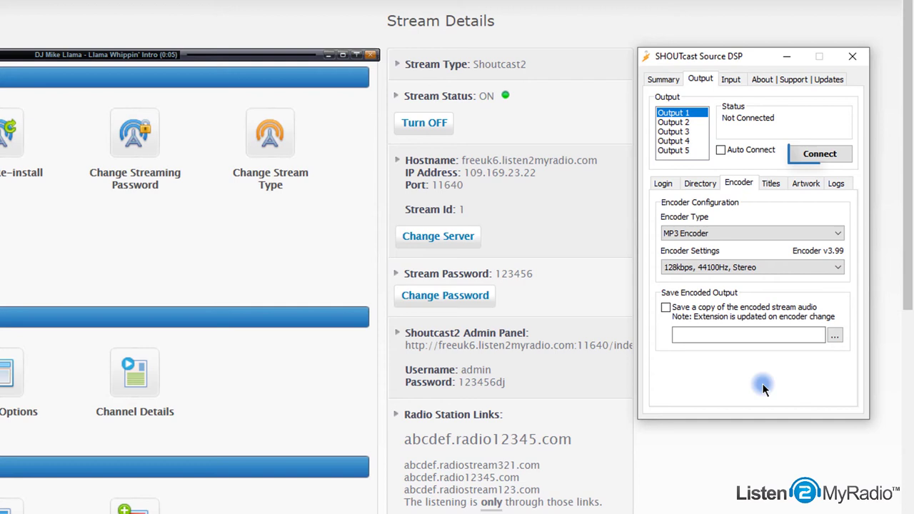
# Connect to the Listen2MyRadio server and play music in Winamp to feed the stream
pyautogui.click(819, 153)
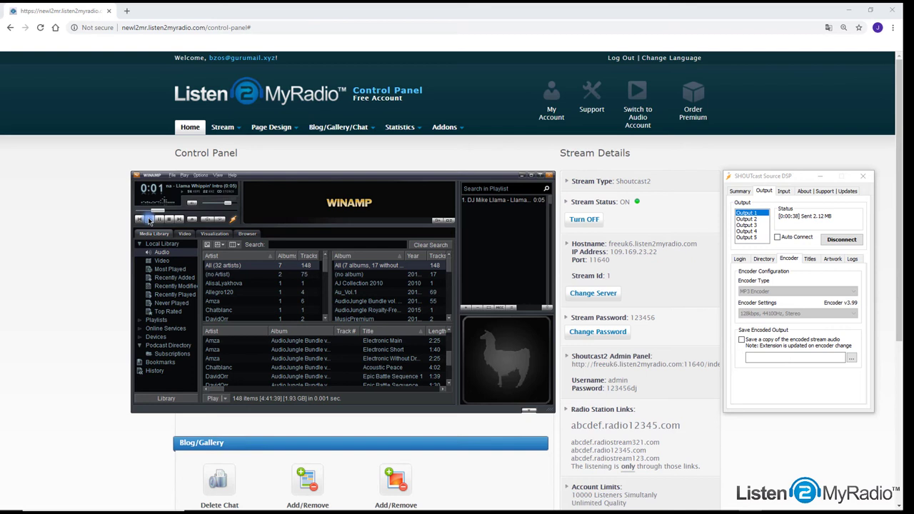
pyautogui.click(146, 220)
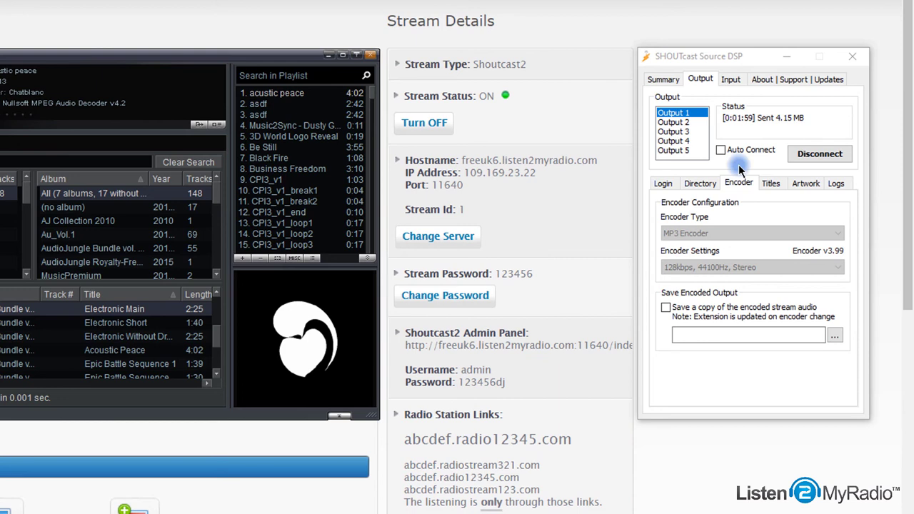
# Change the Input tab's Input Device from Winamp to Soundcard Input
pyautogui.click(730, 79)
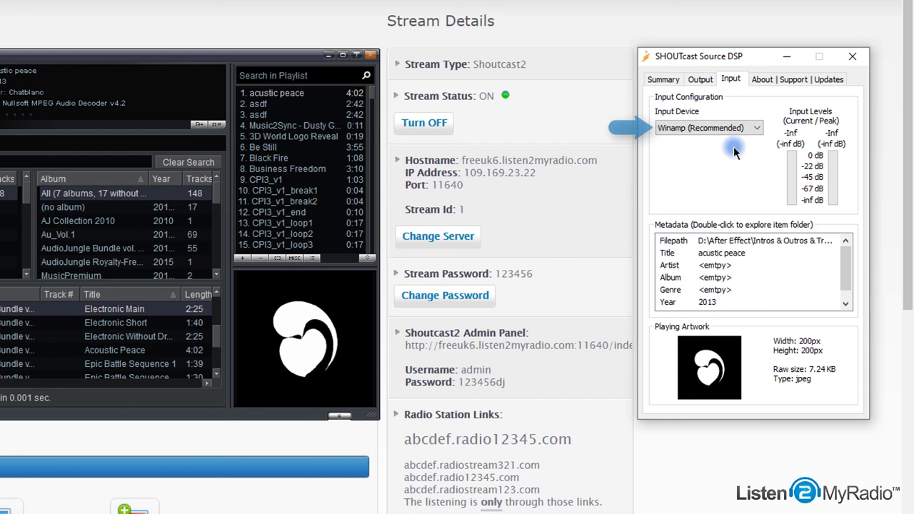
pyautogui.click(707, 127)
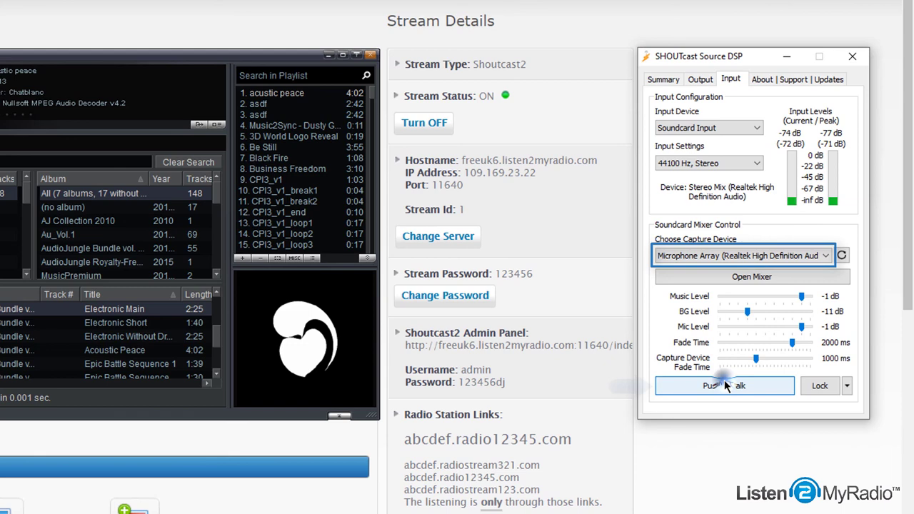